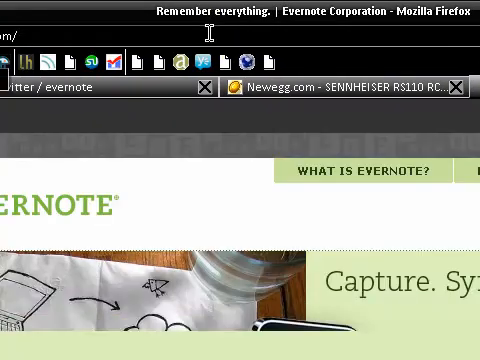
- Scroll through the download section of evernote.com before switching to the desktop client
{"action": "scroll", "scroll_direction": "down", "scroll_amount": 3}
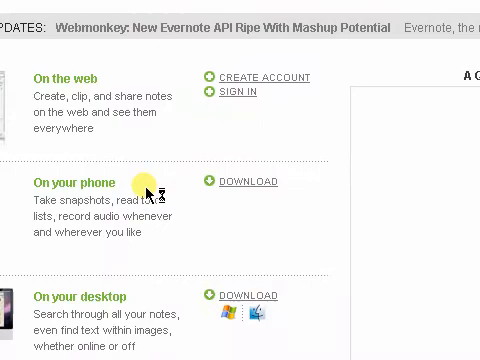
{"action": "scroll", "scroll_direction": "down", "scroll_amount": 3}
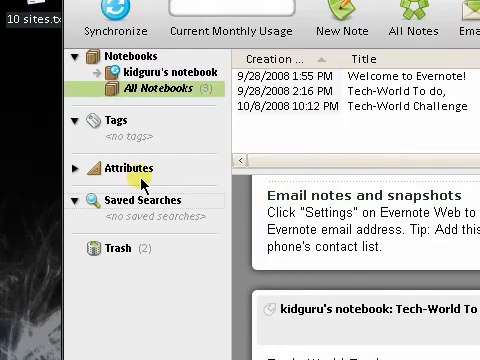
- Expand the Attributes filters, then bring up the Welcome to Evernote note at its image search section
{"action": "left_click", "coordinate": [80, 168]}
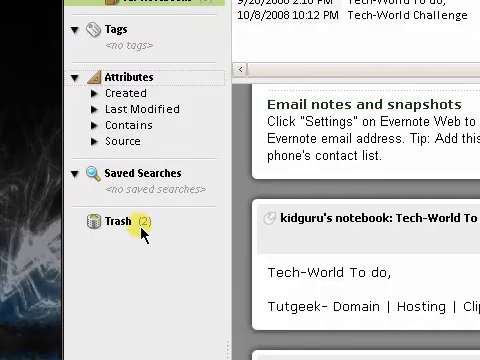
{"action": "left_click", "coordinate": [116, 218]}
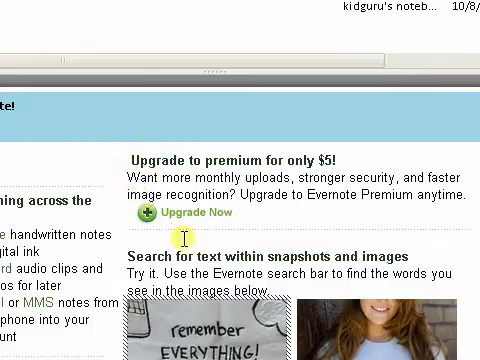
- Search for 'nerd' and view the match highlighted on the T-shirt photo in the welcome note
{"action": "scroll", "scroll_direction": "down", "scroll_amount": 3}
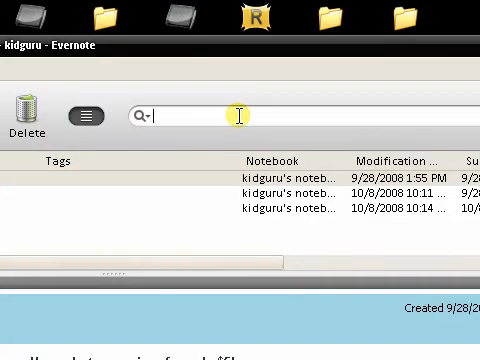
{"action": "type", "text": "nerd"}
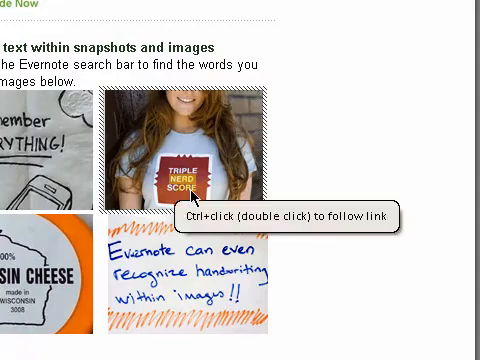
{"action": "scroll", "scroll_direction": "down", "scroll_amount": 3}
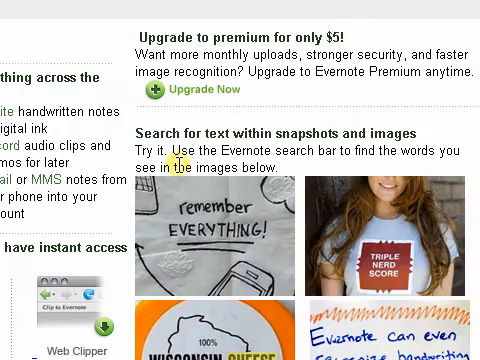
{"action": "scroll", "scroll_direction": "down", "scroll_amount": 3}
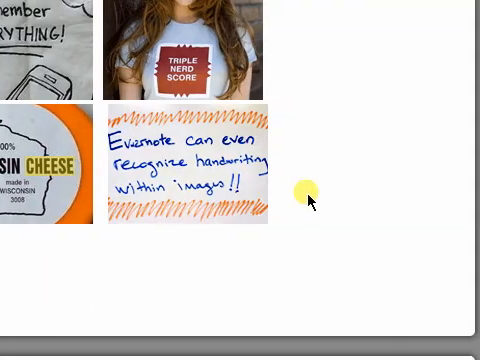
{"action": "scroll", "scroll_direction": "up", "scroll_amount": 3}
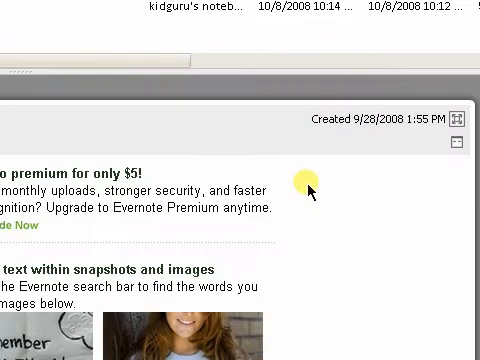
{"action": "scroll", "scroll_direction": "down", "scroll_amount": 3}
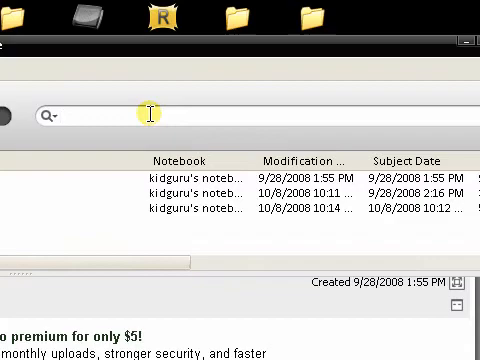
- Search for 'withi' and view the match highlighted in the handwritten card image
{"action": "type", "text": "withi"}
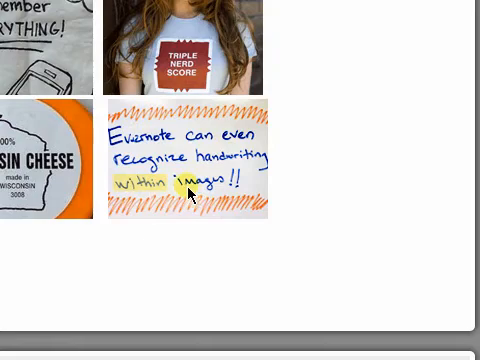
{"action": "scroll", "scroll_direction": "down", "scroll_amount": 3}
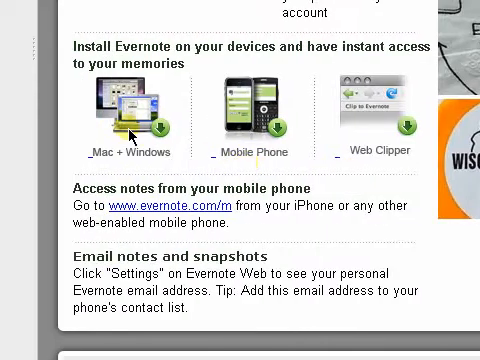
{"action": "mouse_move", "coordinate": [130, 132]}
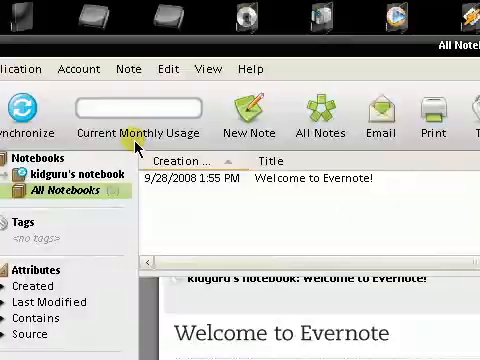
- Scroll through the rest of the welcome note before moving to the Newegg Sennheiser RS110 page
{"action": "scroll", "scroll_direction": "down", "scroll_amount": 3}
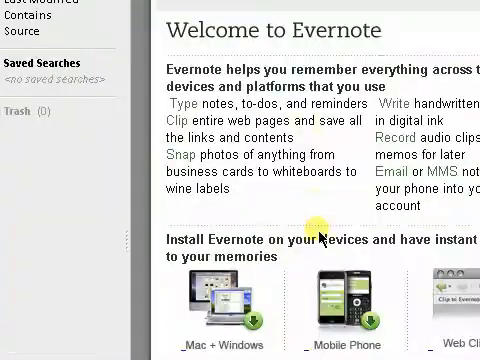
{"action": "scroll", "scroll_direction": "down", "scroll_amount": 3}
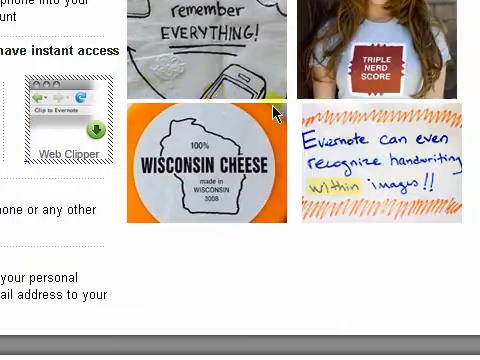
{"action": "scroll", "scroll_direction": "down", "scroll_amount": 3}
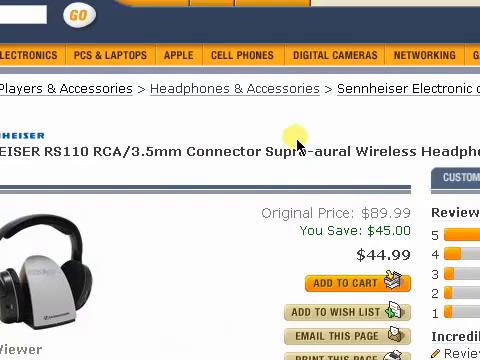
{"action": "scroll", "scroll_direction": "down", "scroll_amount": 3}
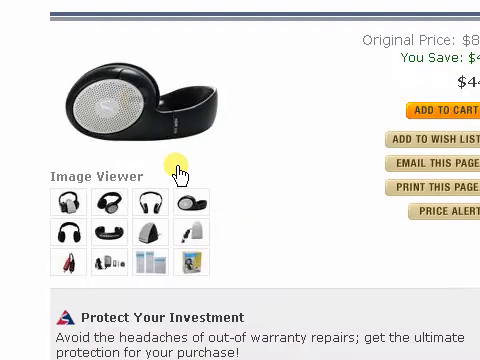
{"action": "mouse_move", "coordinate": [168, 120]}
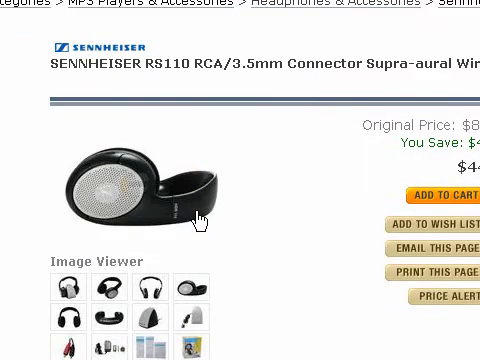
{"action": "mouse_move", "coordinate": [204, 216]}
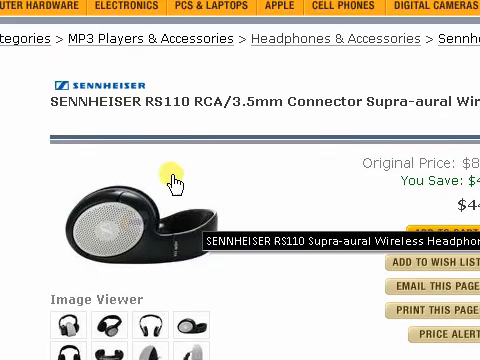
{"action": "left_click", "coordinate": [28, 40]}
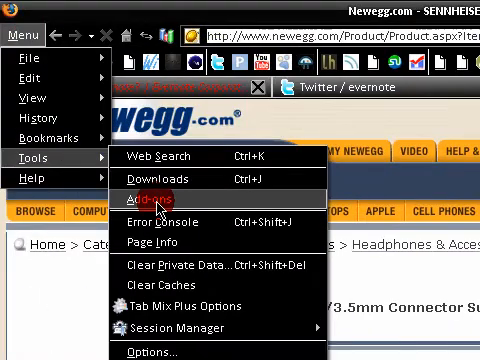
- Show Firefox's Extensions list confirming Evernote Web Clipper is installed
{"action": "left_click", "coordinate": [164, 188]}
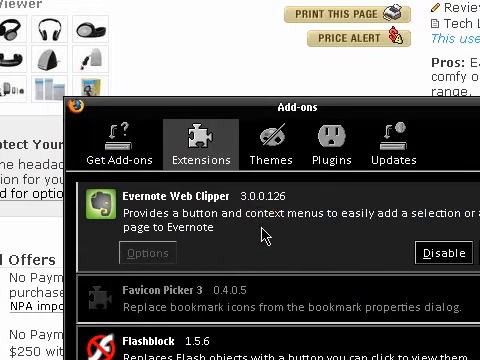
{"action": "scroll", "scroll_direction": "down", "scroll_amount": 3}
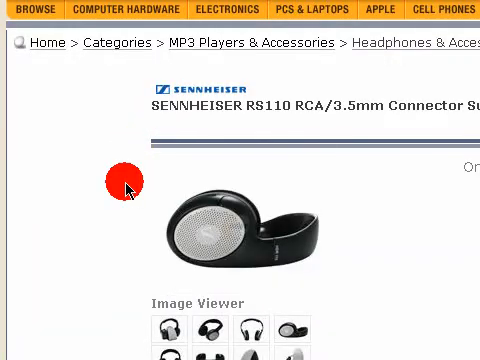
{"action": "scroll", "scroll_direction": "down", "scroll_amount": 3}
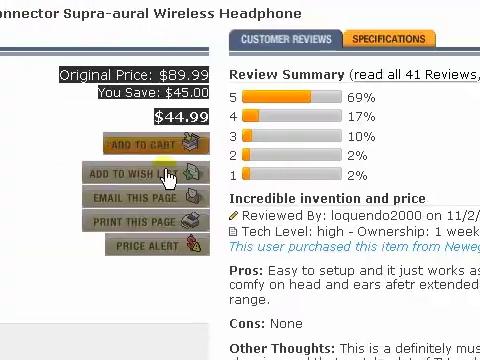
{"action": "scroll", "scroll_direction": "down", "scroll_amount": 3}
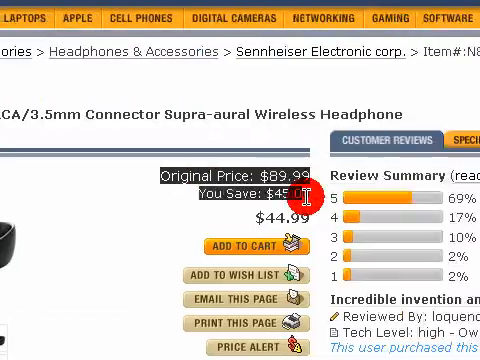
{"action": "scroll", "scroll_direction": "down", "scroll_amount": 3}
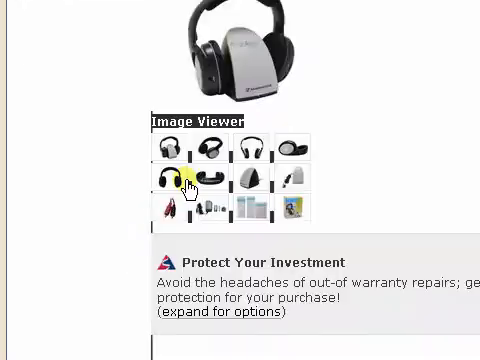
{"action": "scroll", "scroll_direction": "up", "scroll_amount": 3}
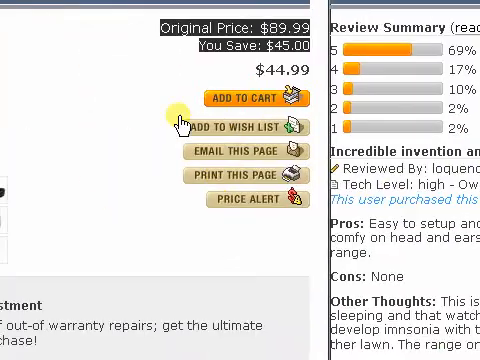
{"action": "scroll", "scroll_direction": "down", "scroll_amount": 3}
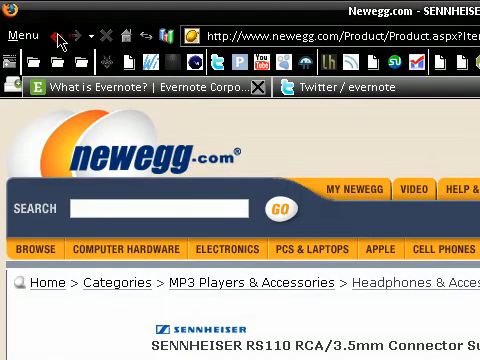
{"action": "scroll", "scroll_direction": "down", "scroll_amount": 3}
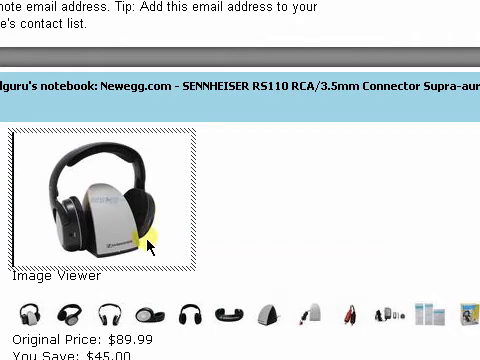
- View the clipped Newegg Sennheiser RS110 listing as a new note in the notebook
{"action": "scroll", "scroll_direction": "down", "scroll_amount": 3}
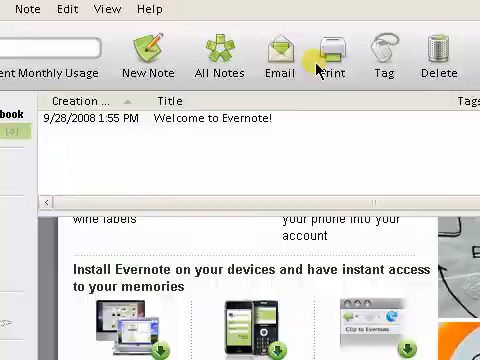
- Scroll the note once more, then close Evernote to return to the desktop
{"action": "scroll", "scroll_direction": "down", "scroll_amount": 3}
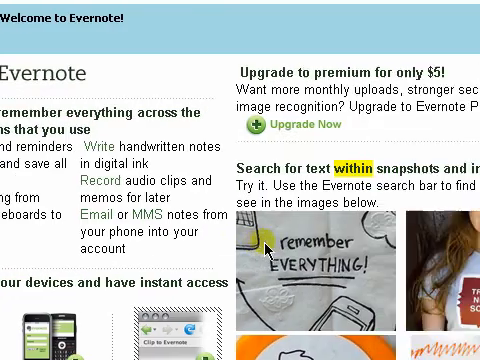
{"action": "scroll", "scroll_direction": "down", "scroll_amount": 3}
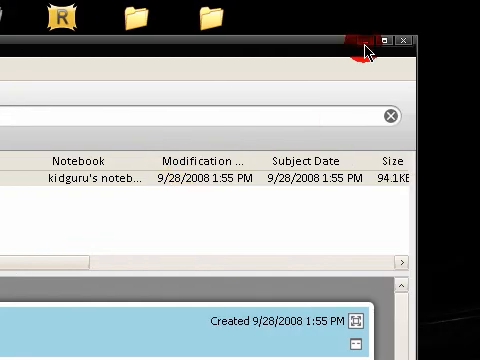
{"action": "left_click", "coordinate": [372, 40]}
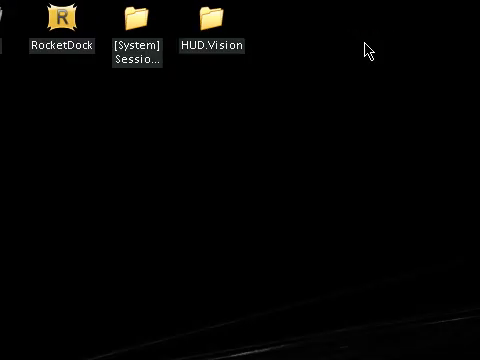